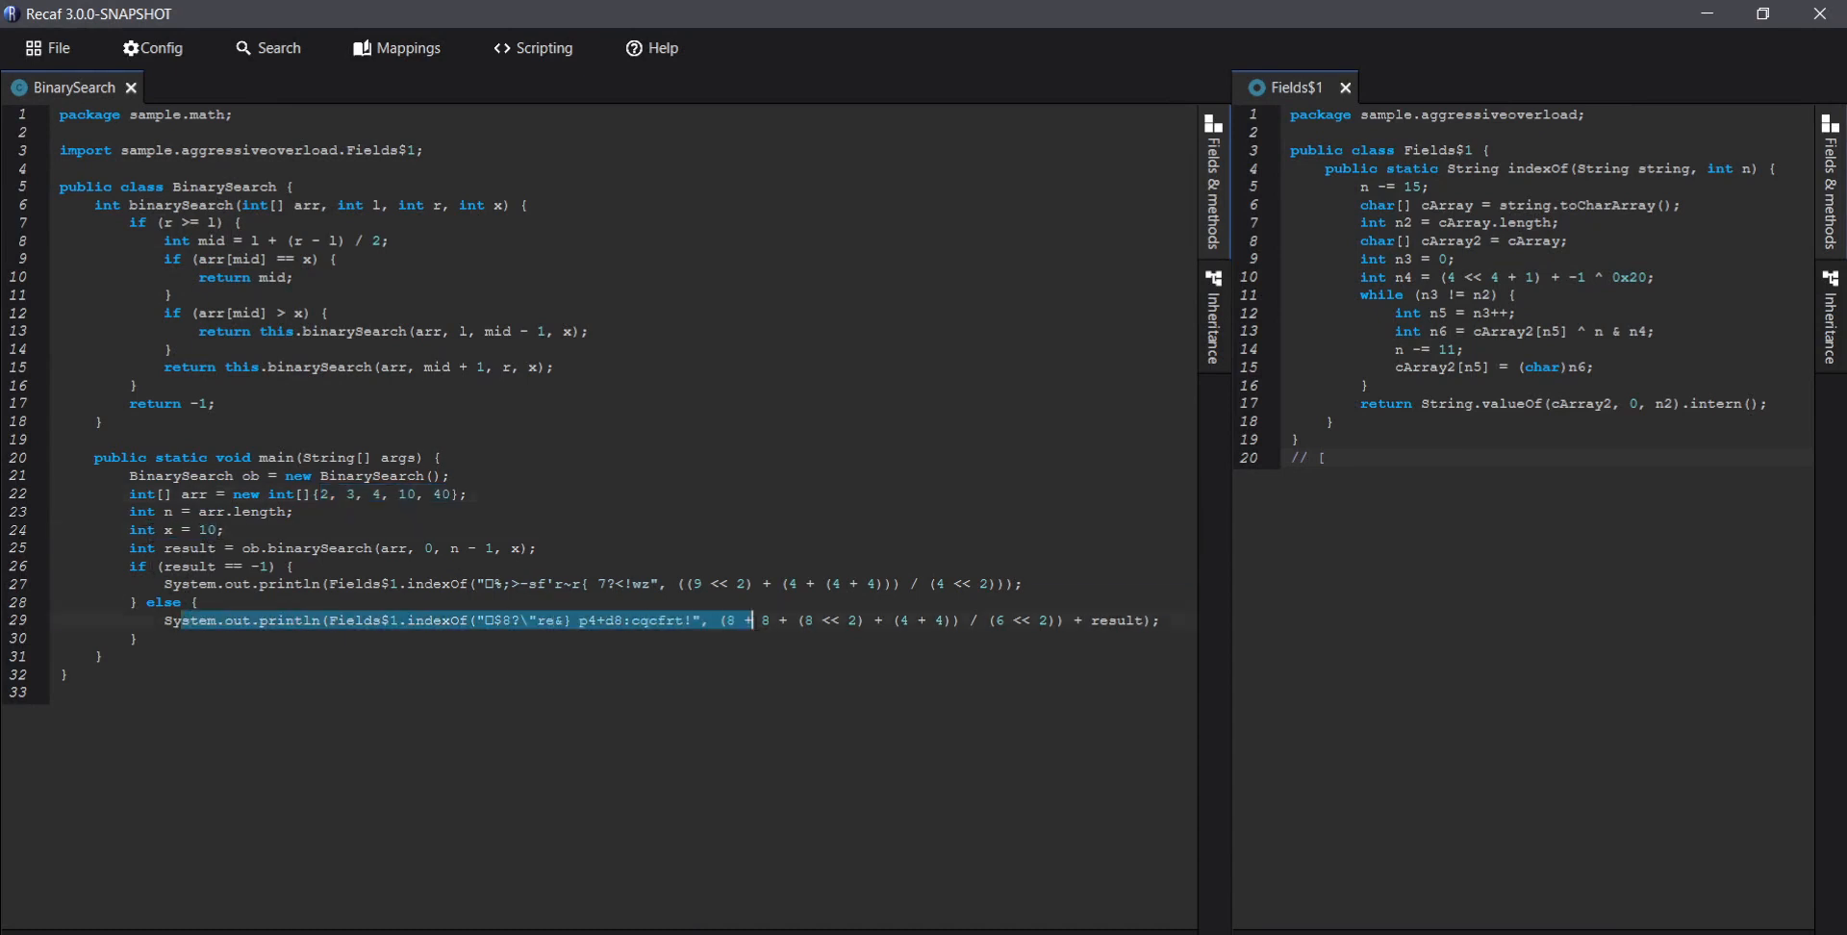
Step: Open the Virtualize submenu on BinarySearch's main method to reveal Run and Optimize
{"action": "left_click", "coordinate": [446, 584]}
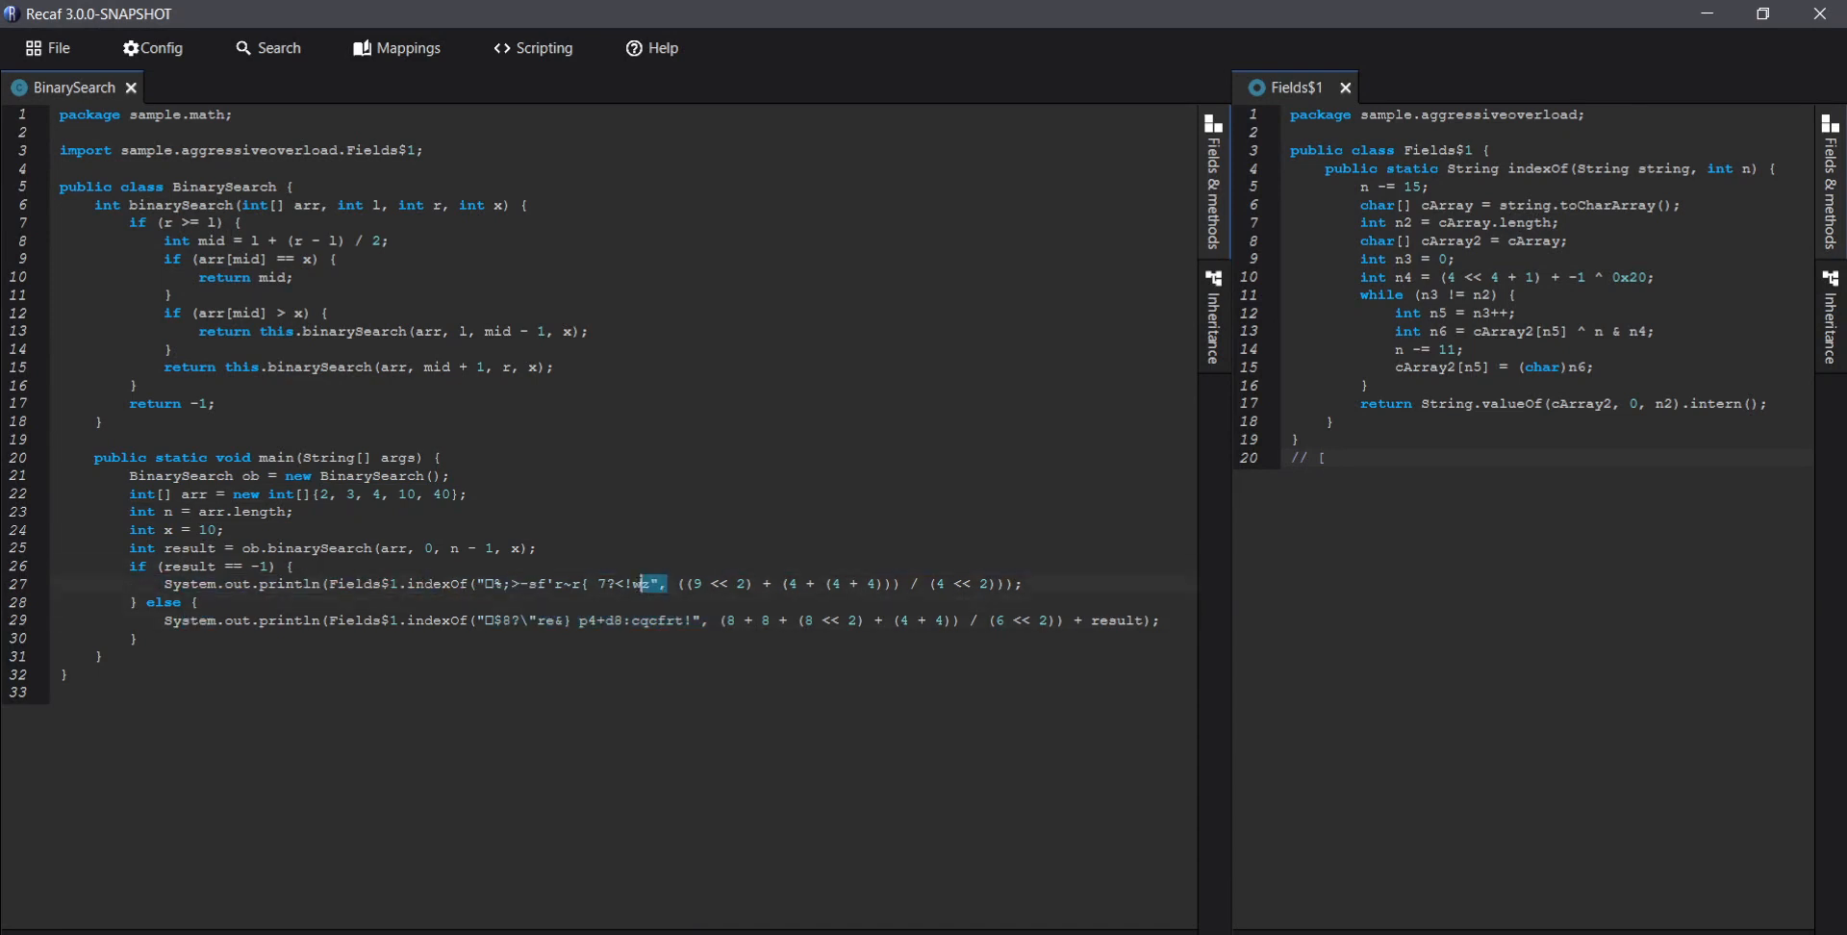
{"action": "double_click", "coordinate": [566, 584]}
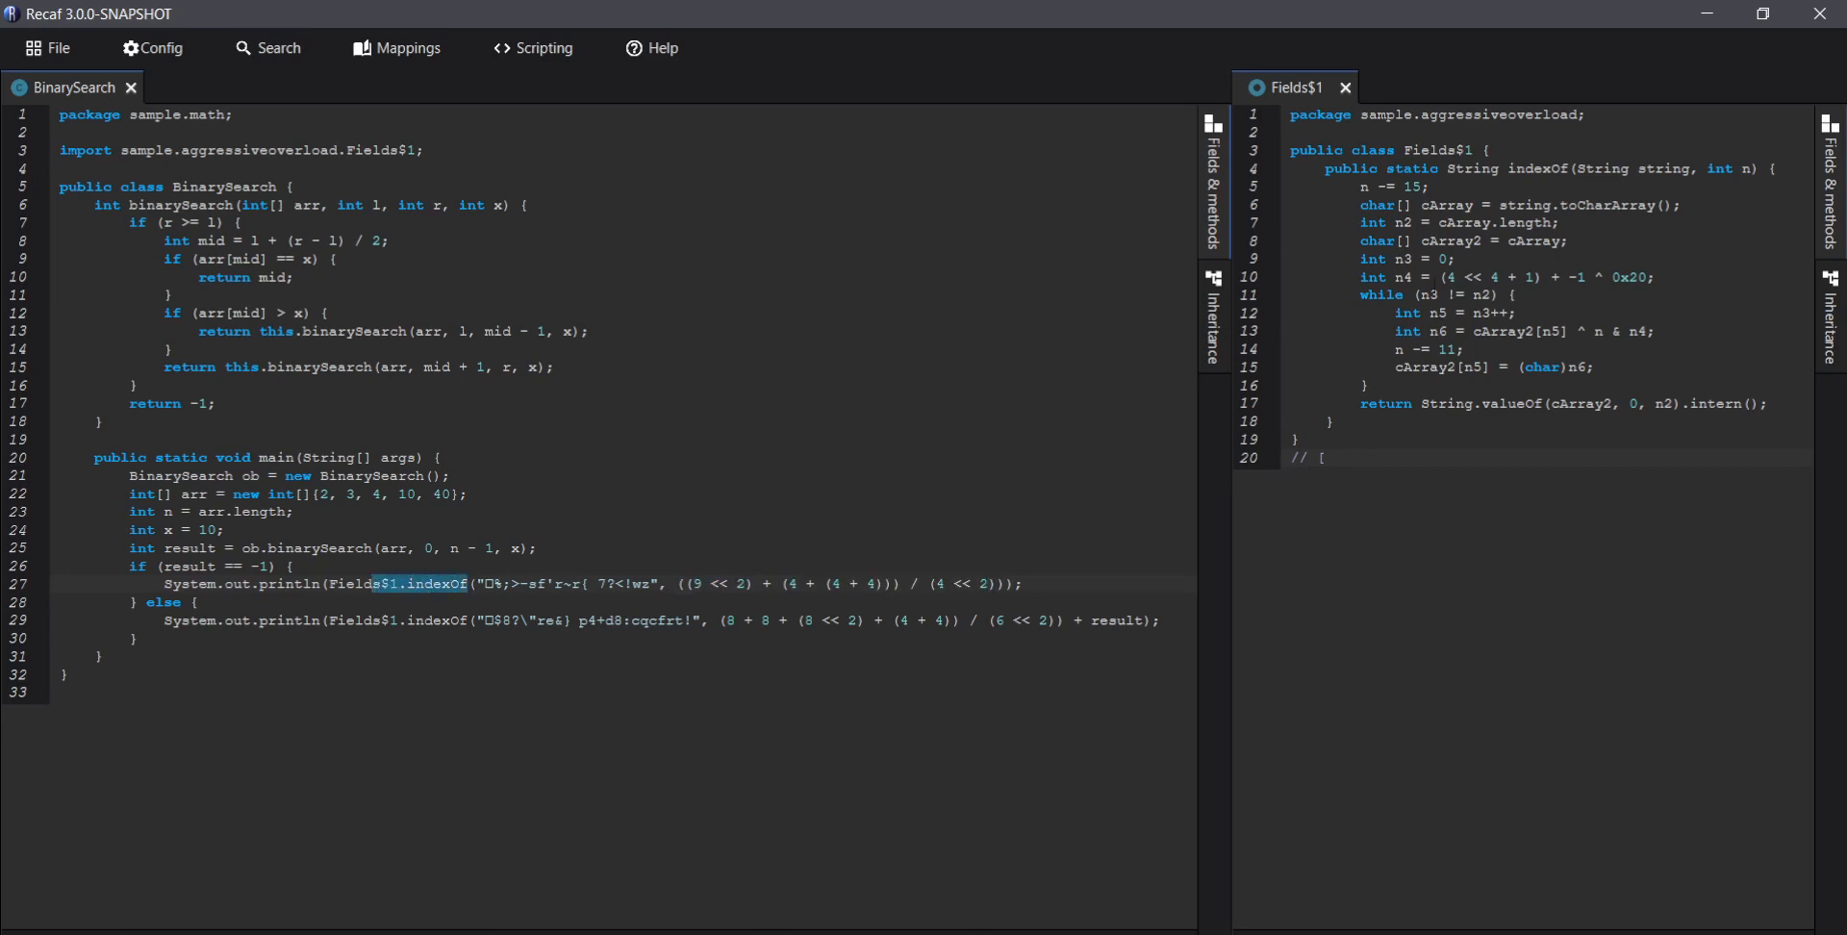
{"action": "left_click_drag", "start_coordinate": [1366, 205], "coordinate": [1461, 331]}
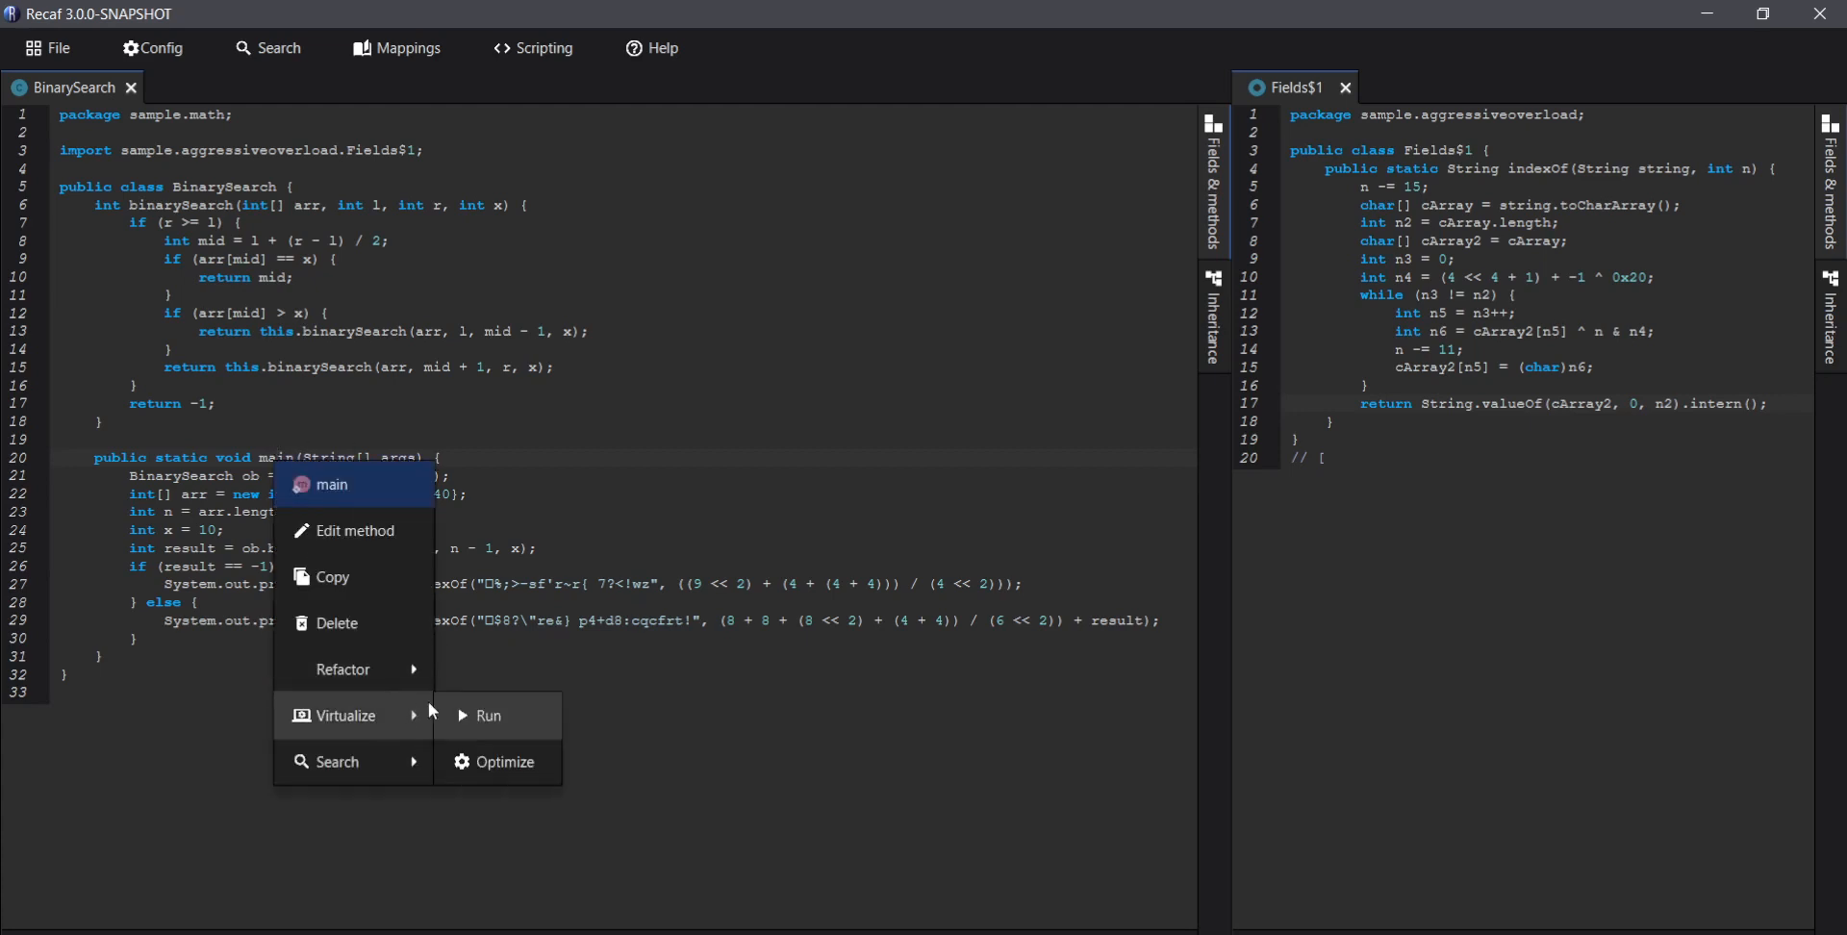
Step: Run virtualized peephole optimization on main, yielding plain strings like 'Element not present', then close
{"action": "left_click", "coordinate": [502, 761]}
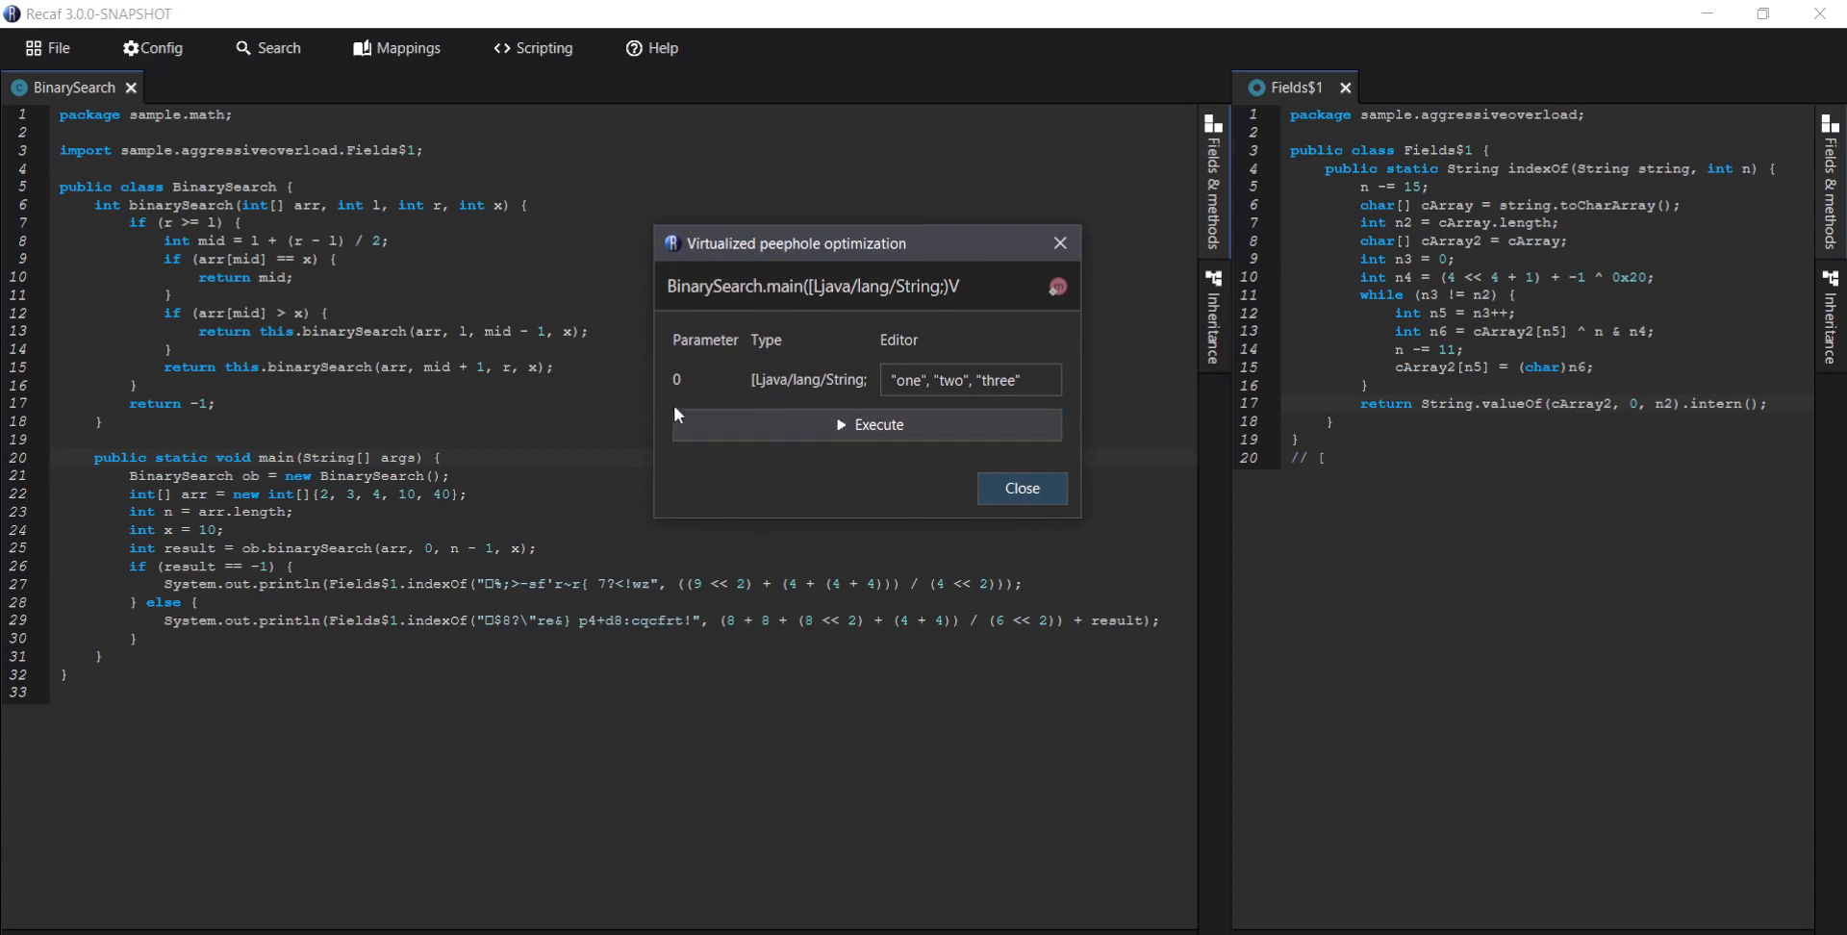
{"action": "mouse_move", "coordinate": [389, 474]}
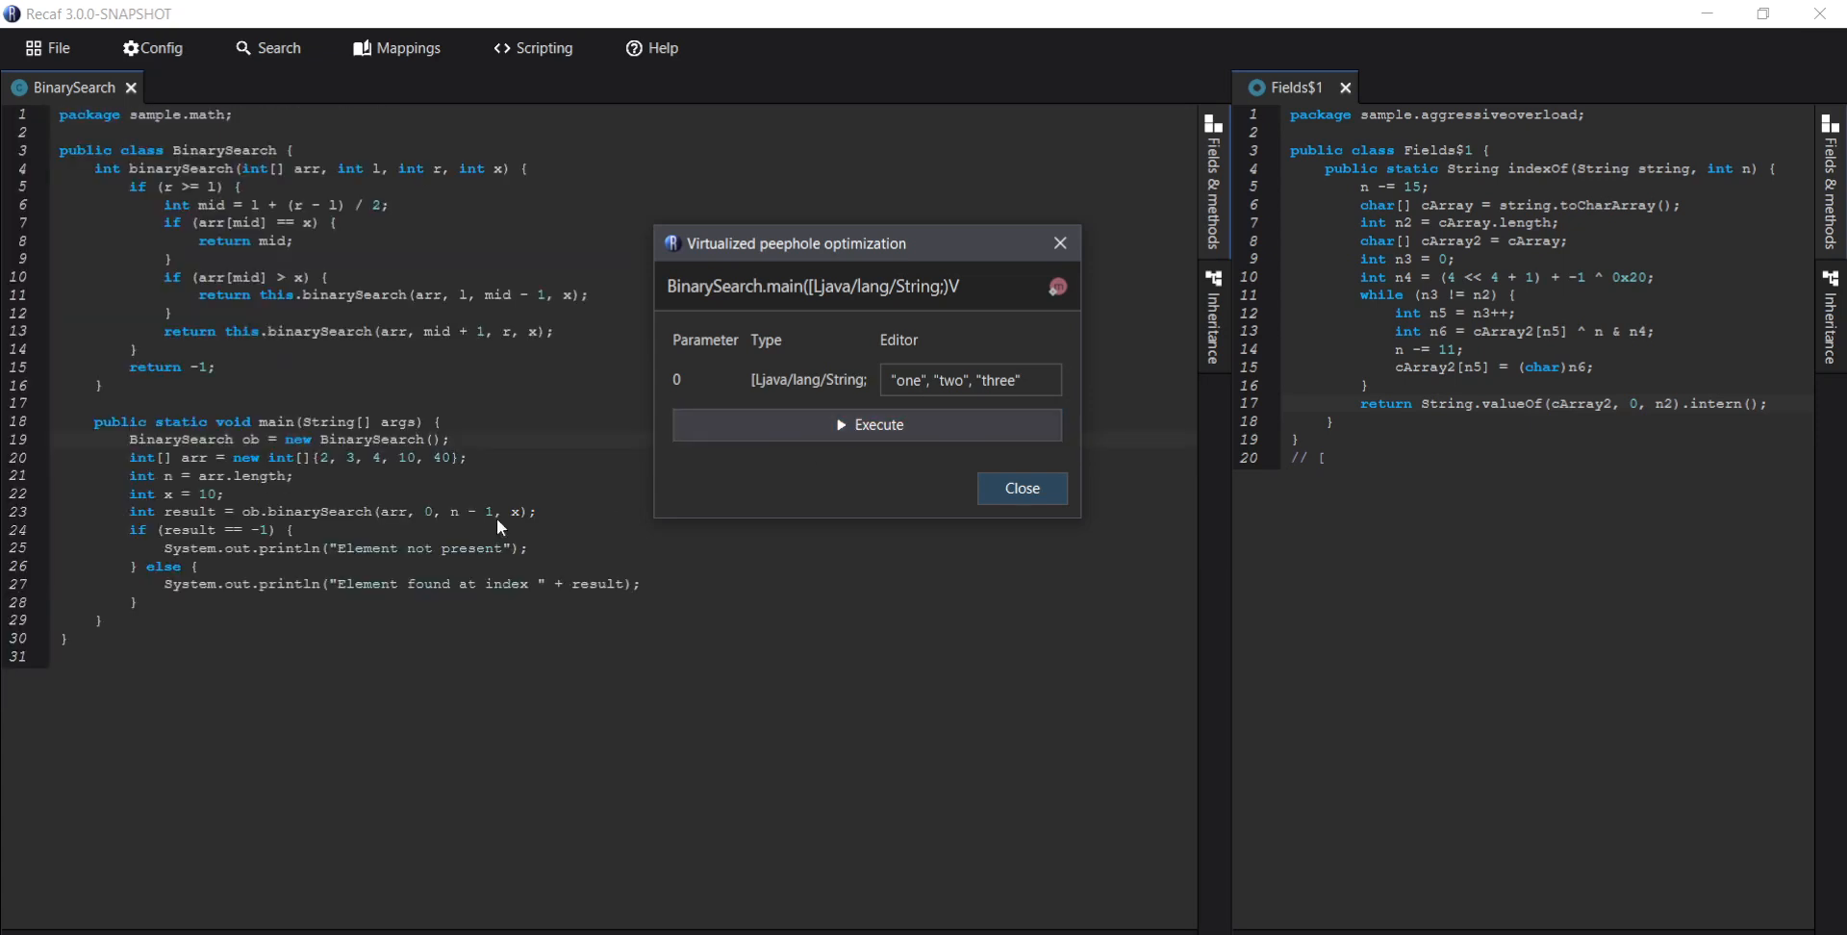
{"action": "left_click", "coordinate": [1020, 488]}
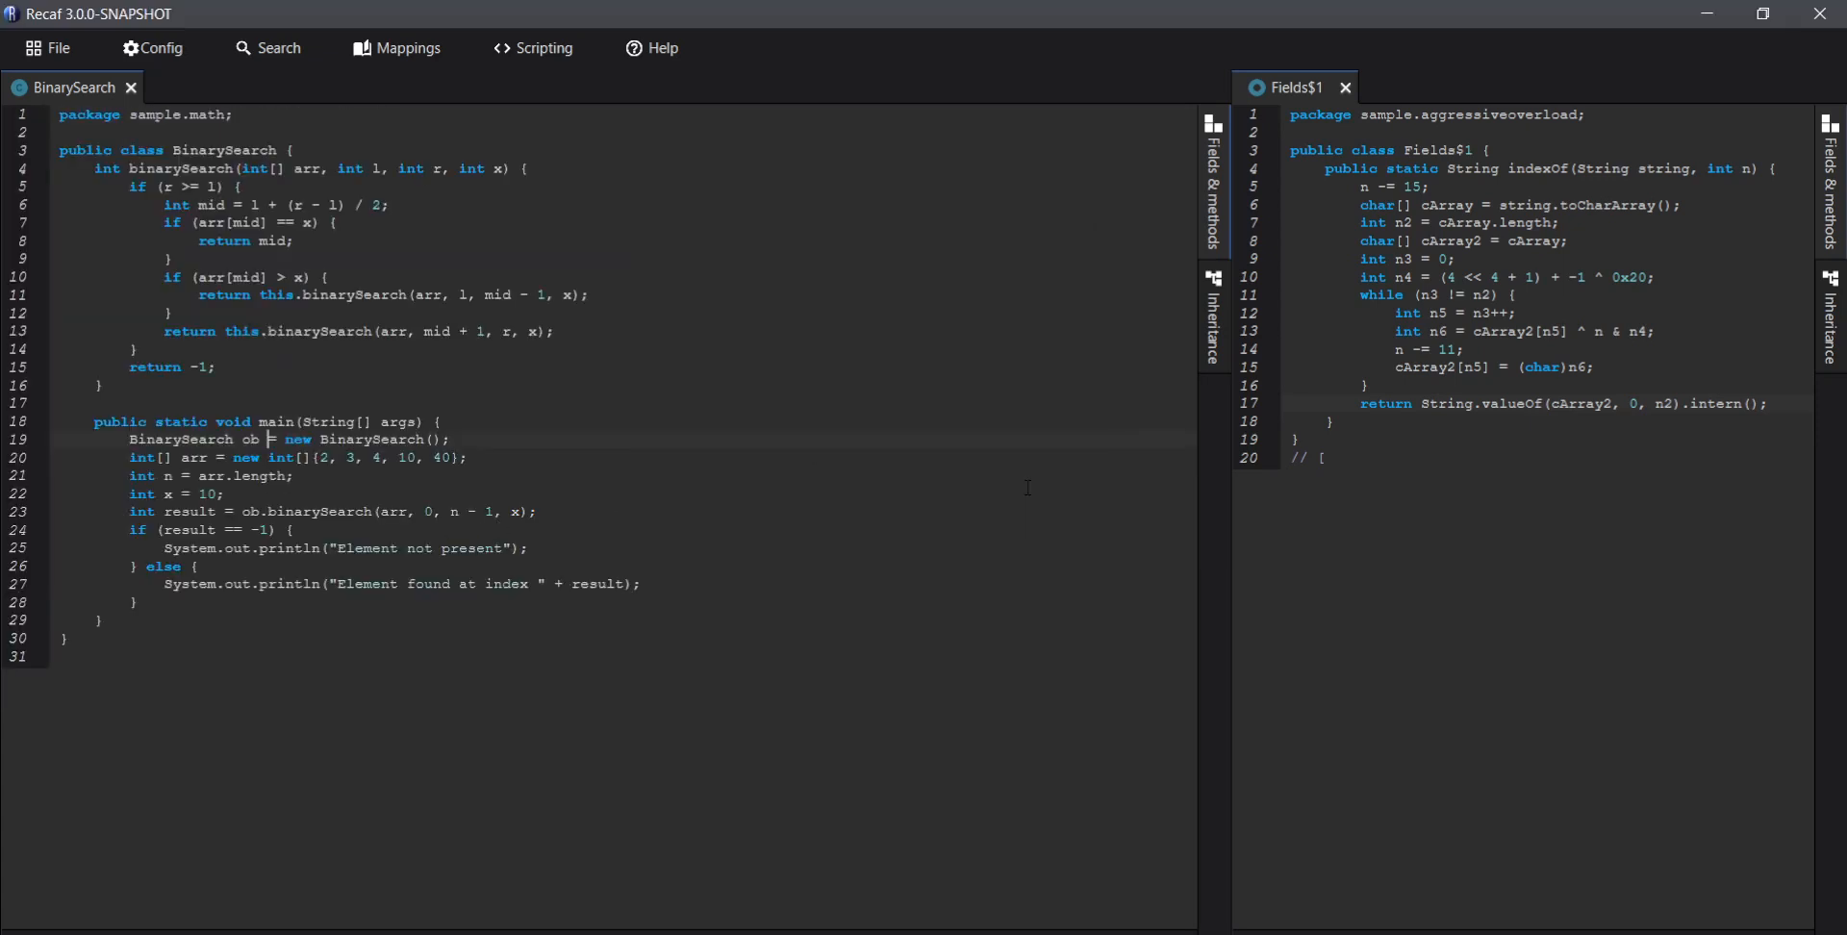